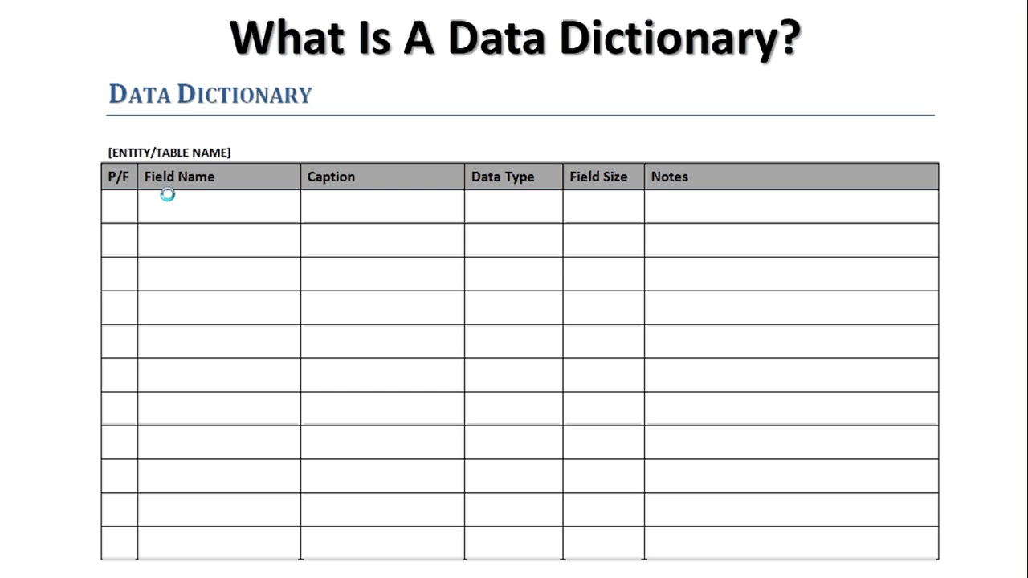
{"action": "type", "text": "Learner Table"}
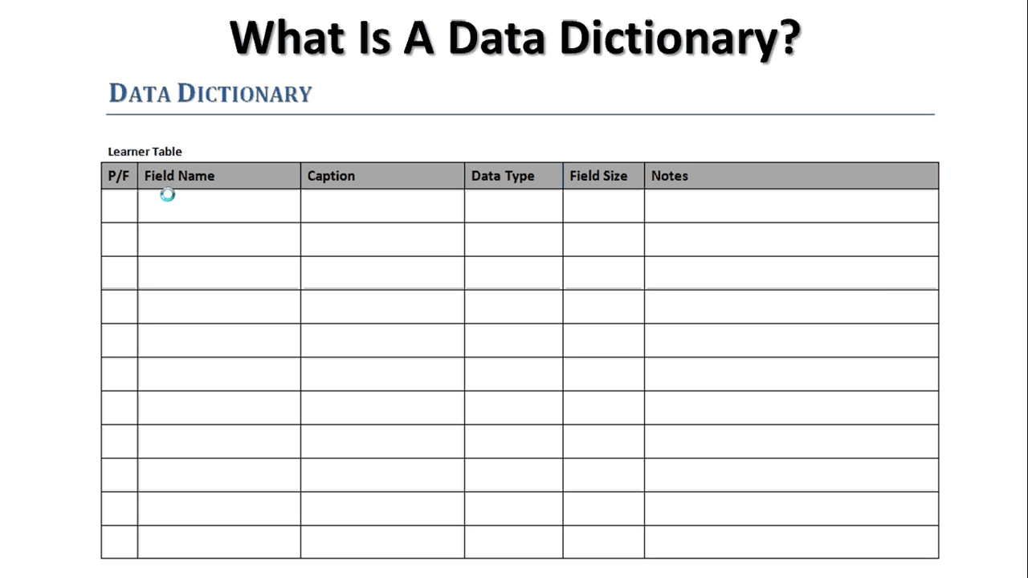
{"action": "type", "text": "learner_id"}
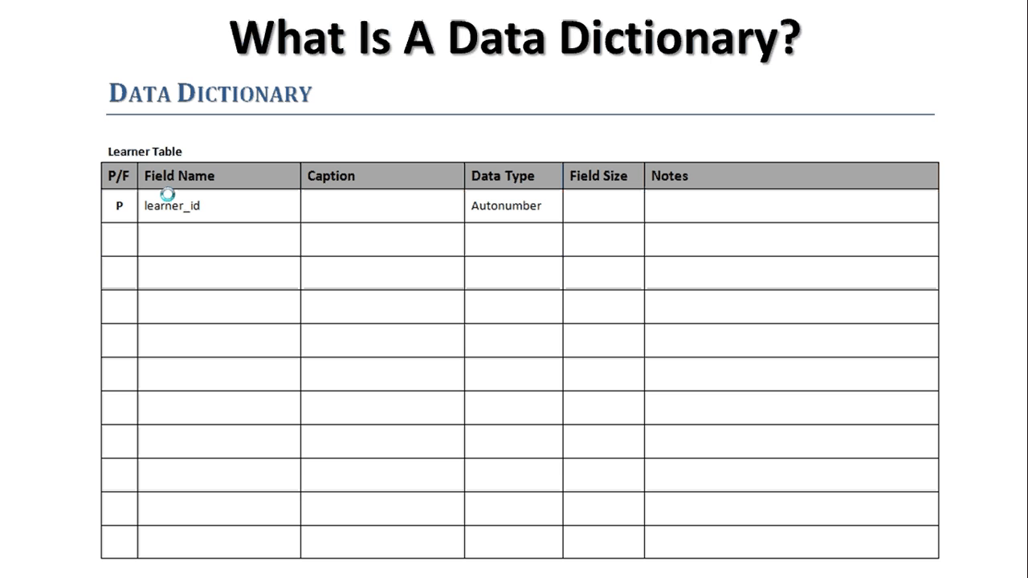